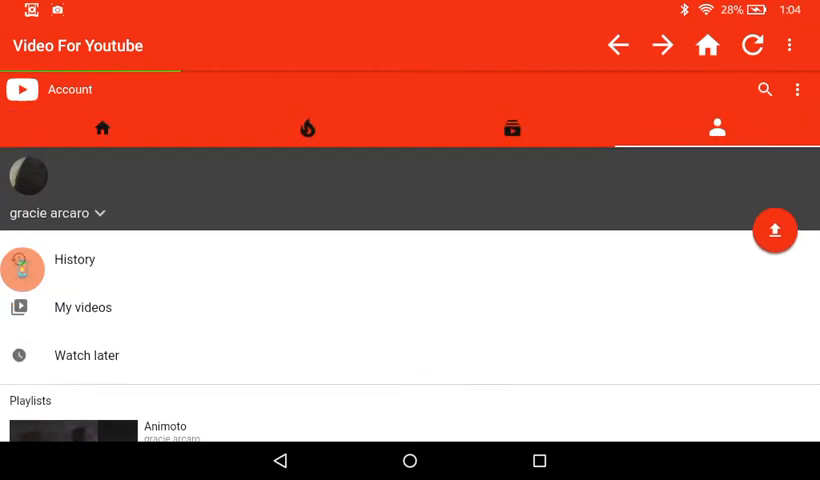
# Start a new upload and set its visibility to Scheduled
pyautogui.click(775, 230)
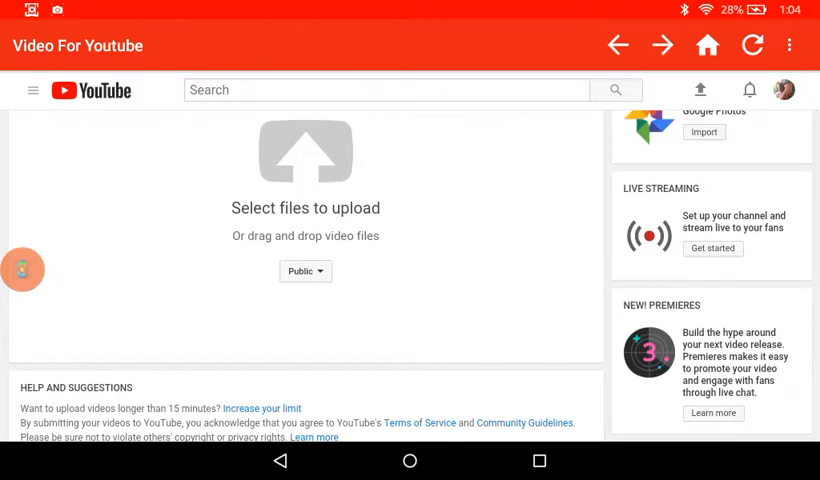
pyautogui.scroll(-3)
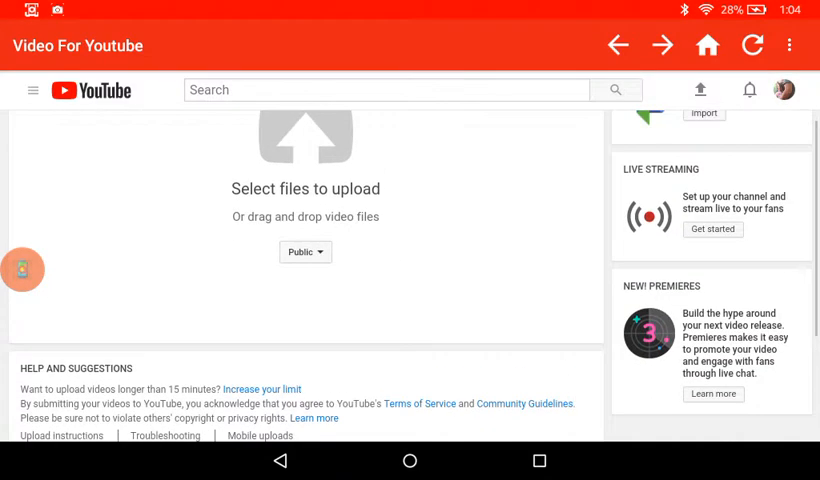
pyautogui.click(305, 251)
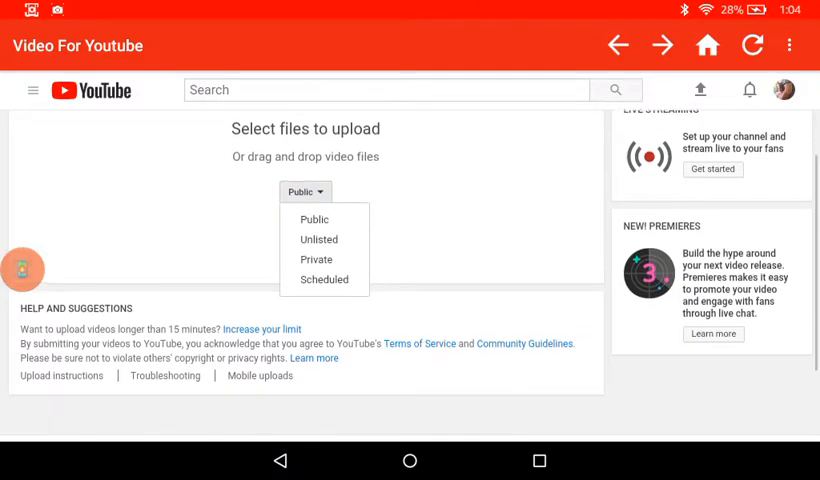
pyautogui.click(324, 279)
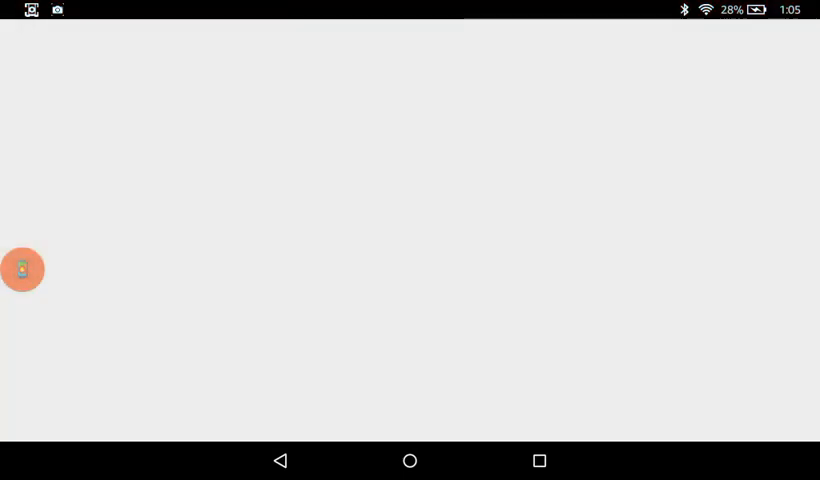
# Nudge the view while the file picker loads on the blank screen
pyautogui.moveTo(22, 270); pyautogui.dragTo(58, 242)
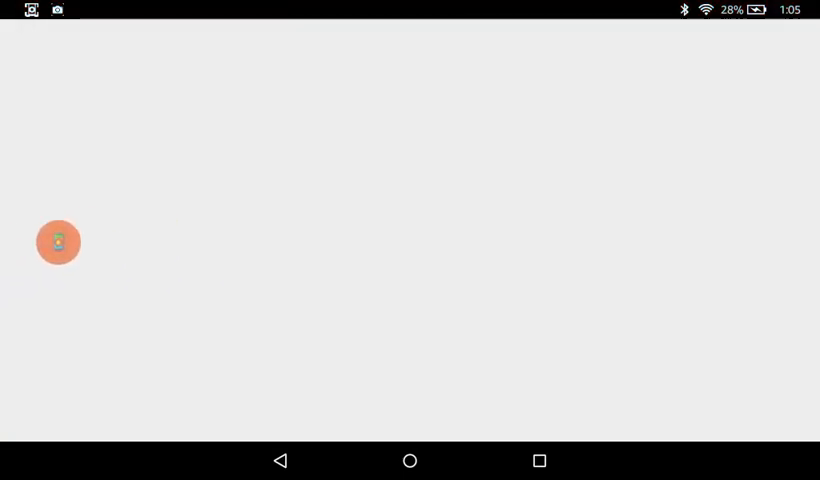
pyautogui.moveTo(58, 242); pyautogui.dragTo(22, 230)
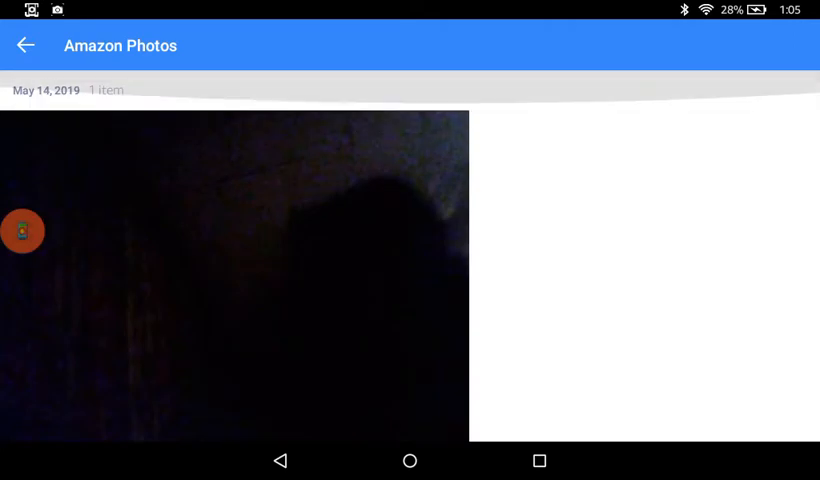
# Scroll the Amazon Photos picker to the May 14, 2019 video
pyautogui.scroll(-3)
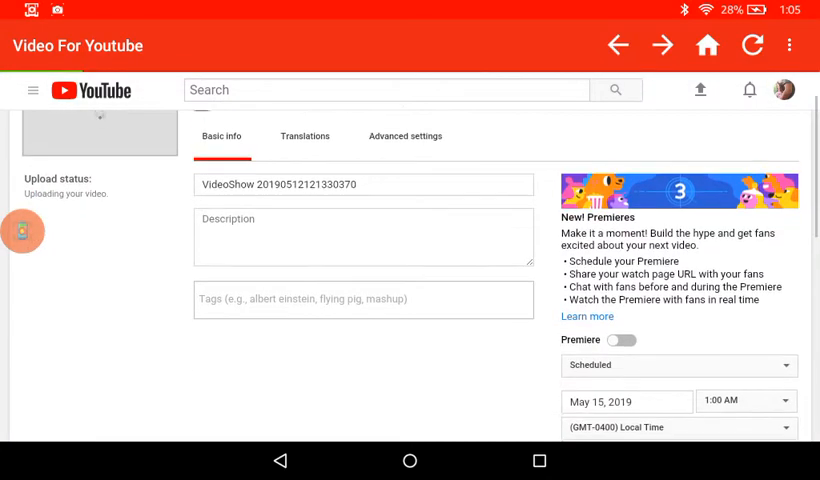
# Switch Premiere on for the video scheduled May 15, 2019 at 1:00 AM
pyautogui.click(621, 311)
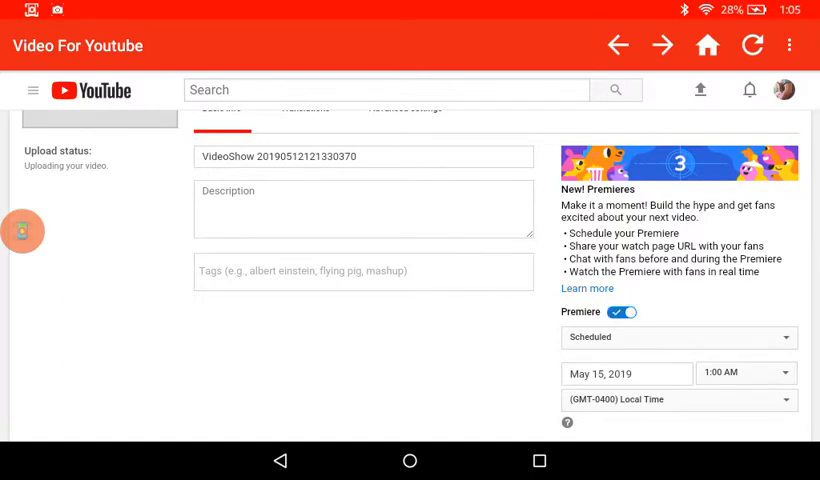